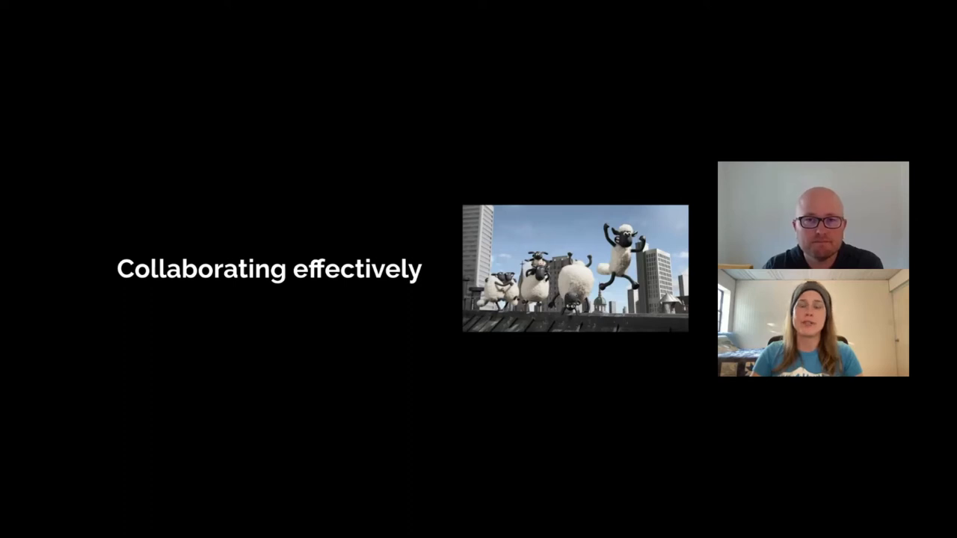
key(right)
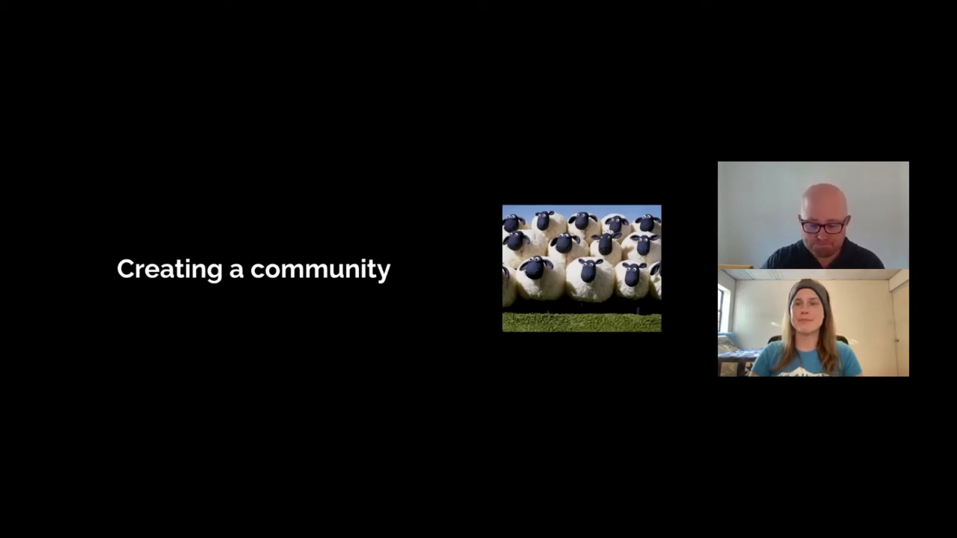
key(right)
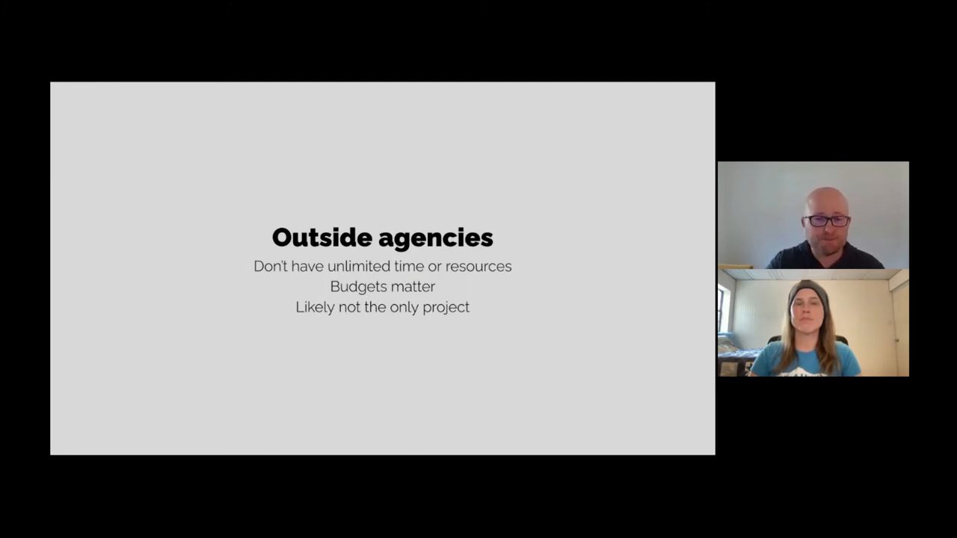
key(Right)
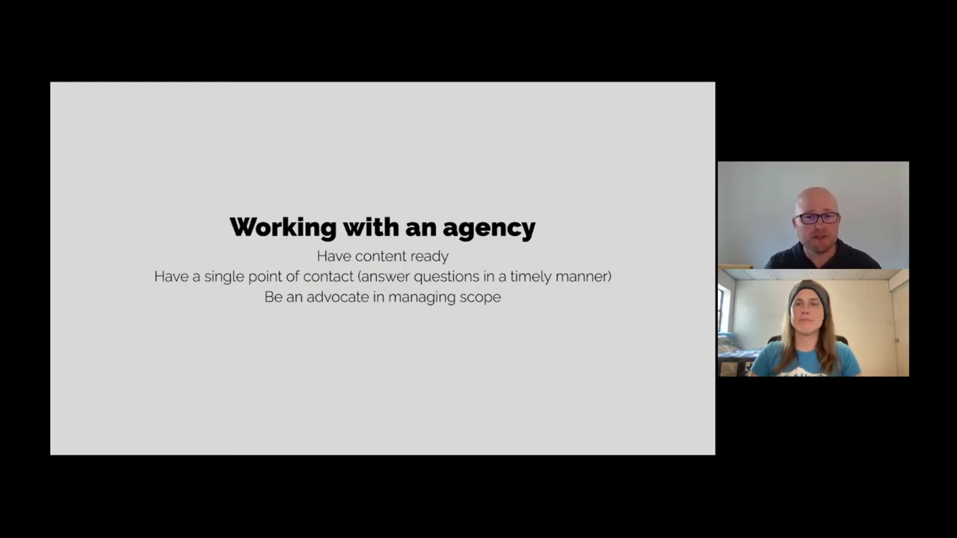